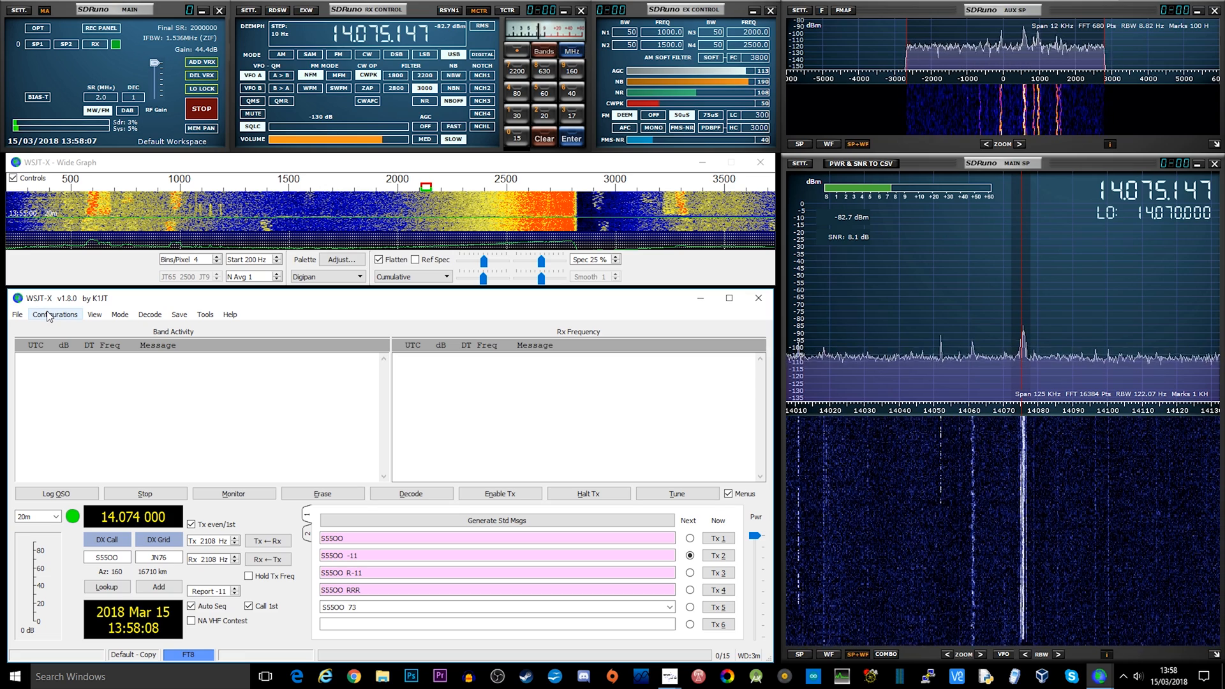
Bring up the WSJT-X Settings dialog from the File menu.
{"action": "left_click", "coordinate": [17, 314]}
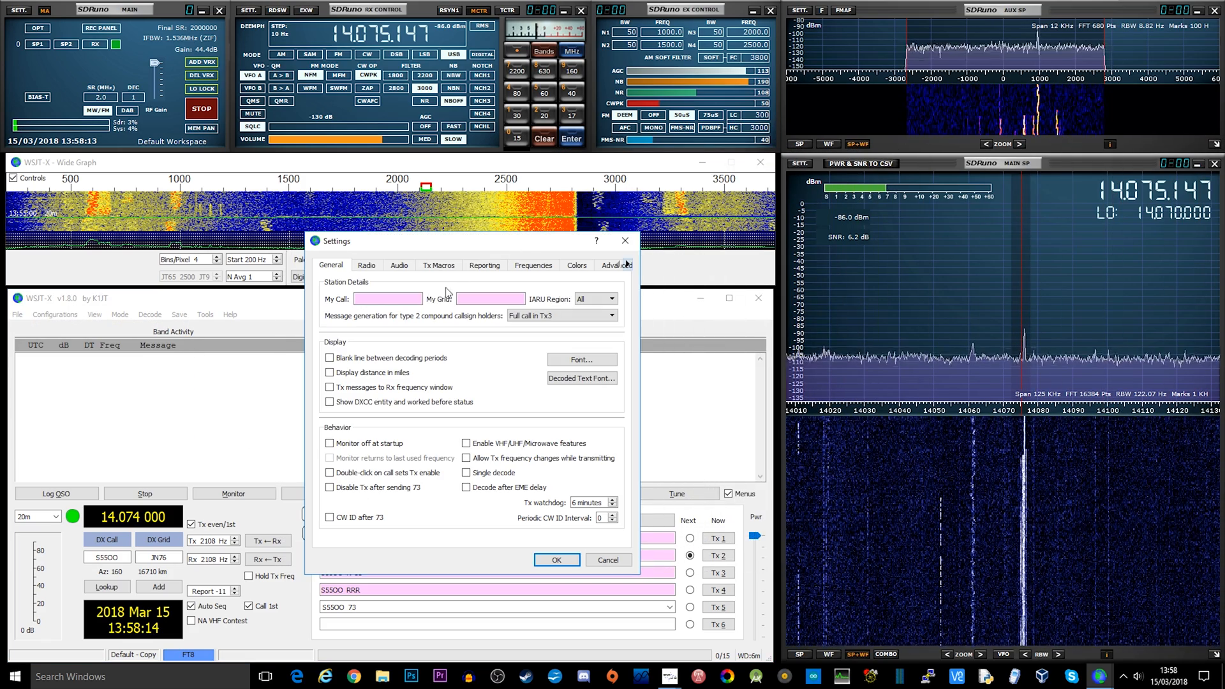
Set the audio Input to CABLE Output (VB-Audio Virtual Cable) and accept the settings.
{"action": "left_click", "coordinate": [398, 265]}
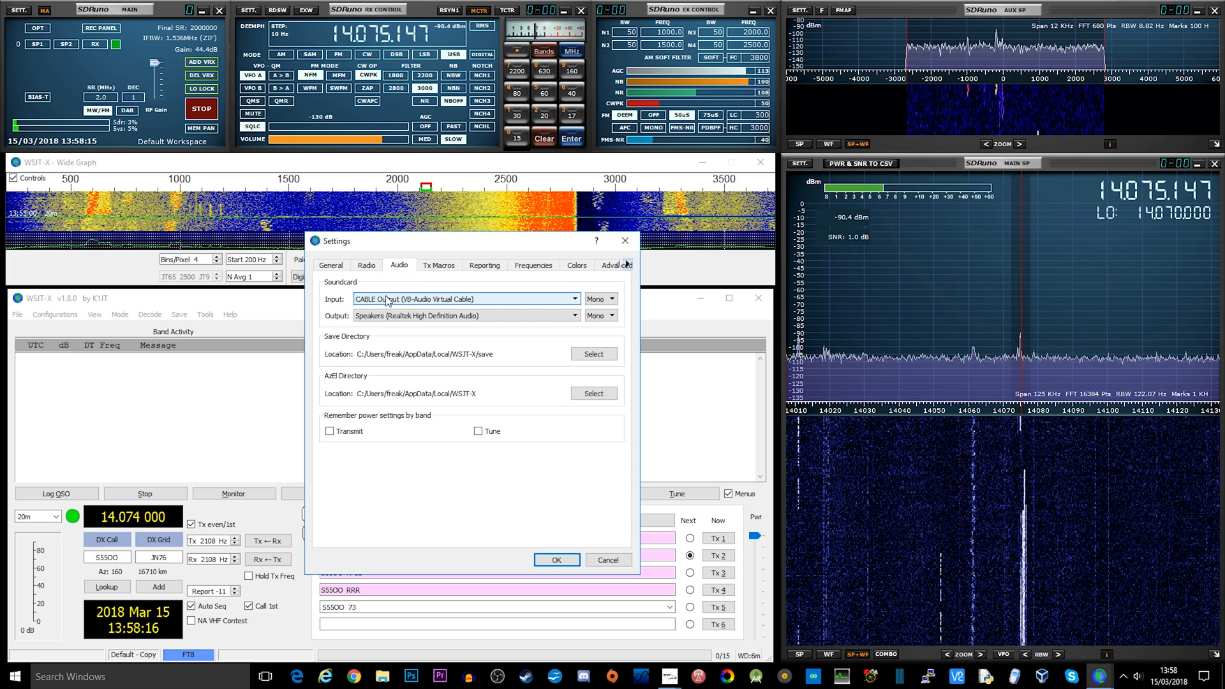
{"action": "left_click", "coordinate": [576, 299]}
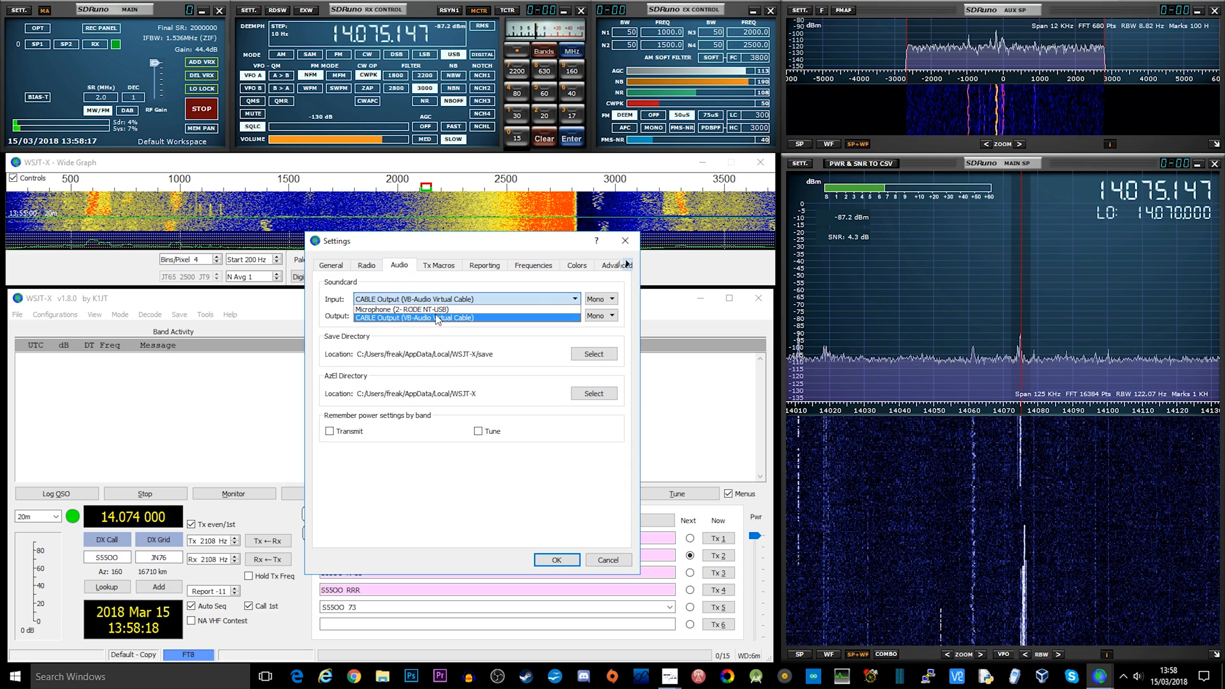
{"action": "left_click", "coordinate": [413, 315]}
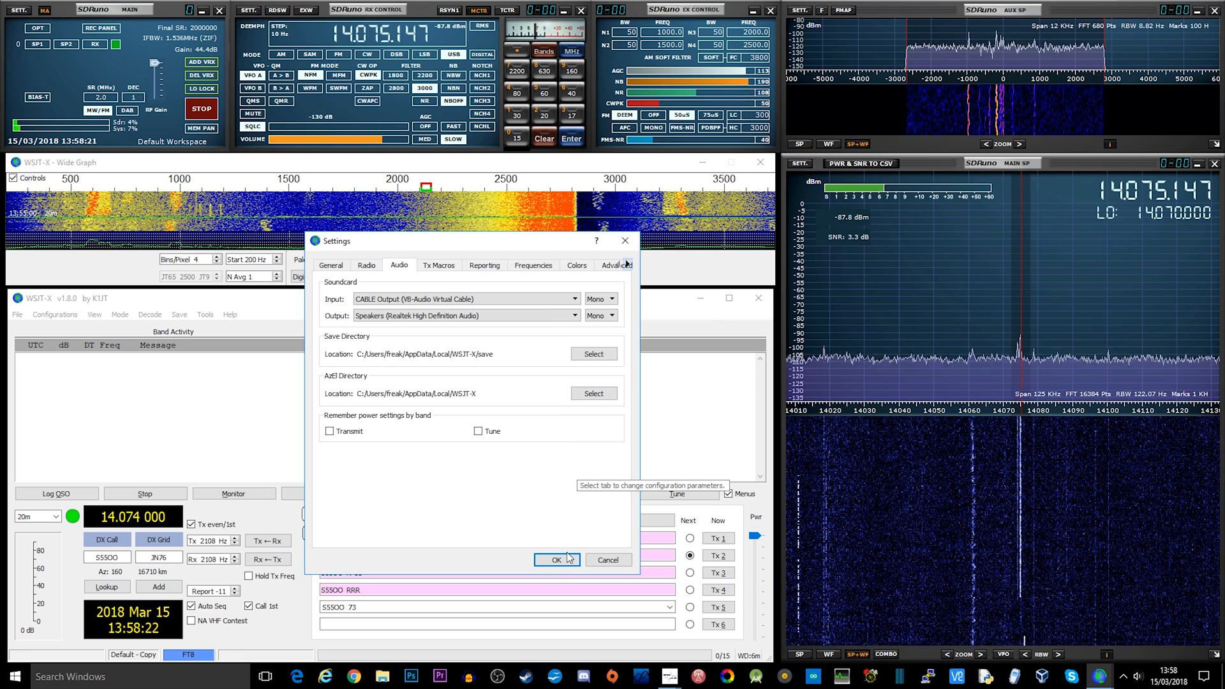
{"action": "left_click", "coordinate": [556, 559]}
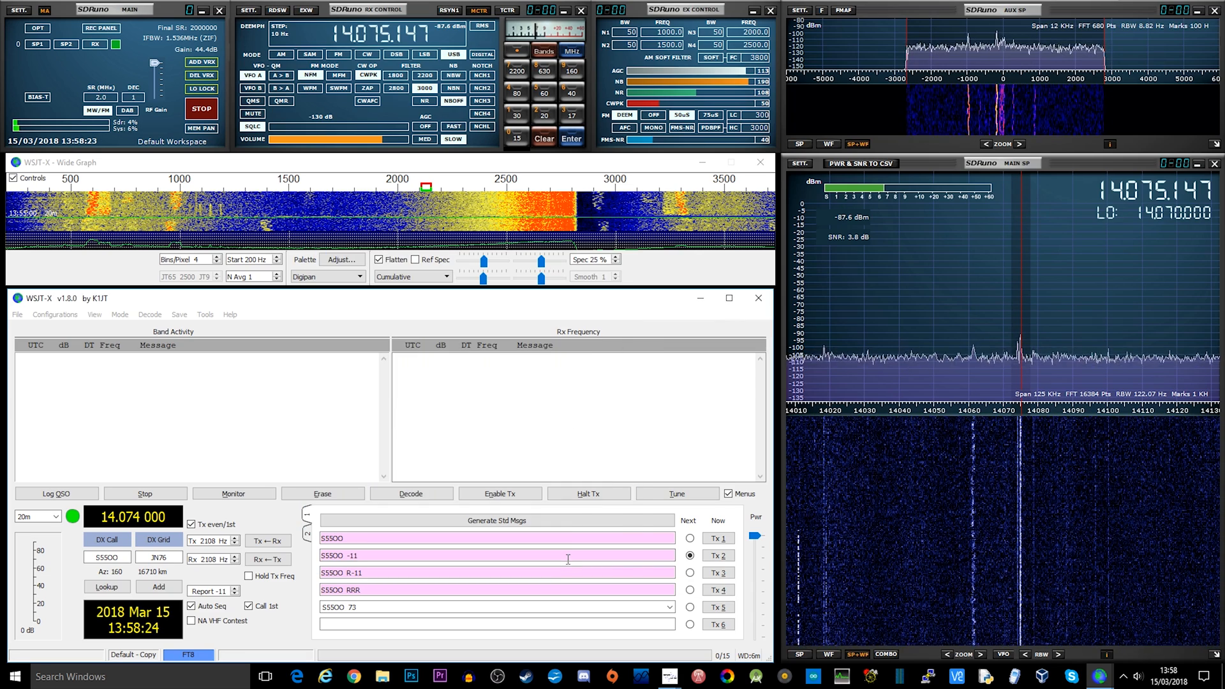
{"action": "mouse_move", "coordinate": [328, 308]}
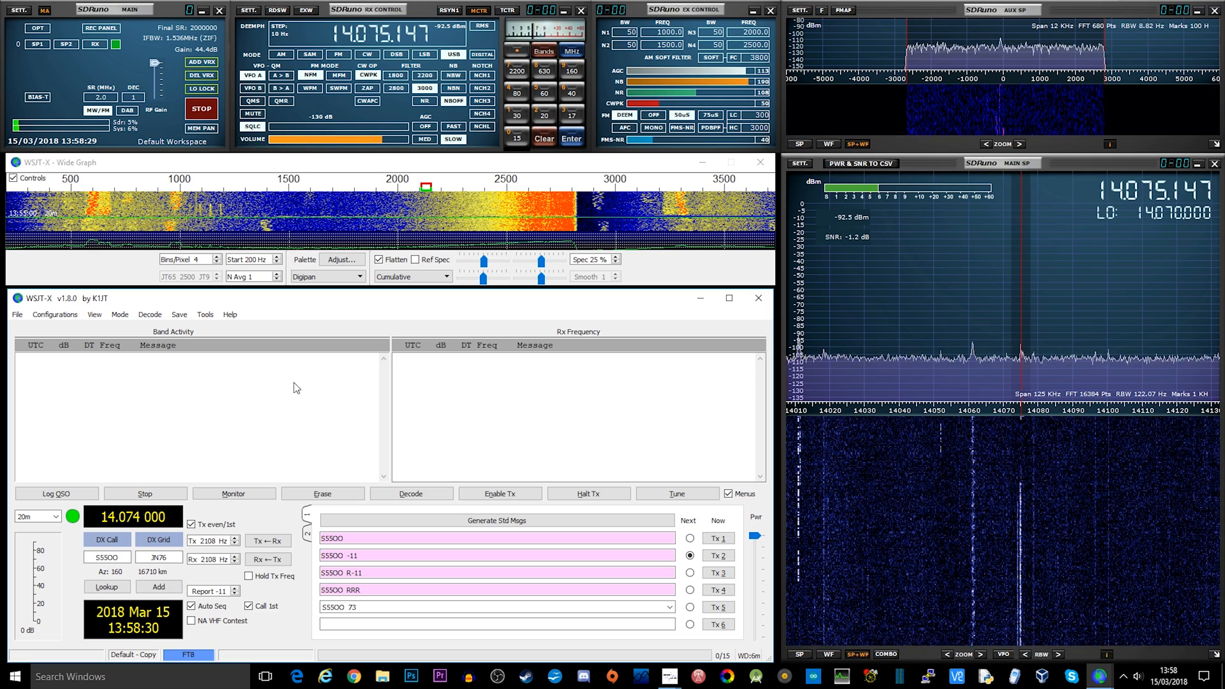
Enable Monitor so incoming FT8 signals are decoded into Band Activity.
{"action": "left_click", "coordinate": [232, 492]}
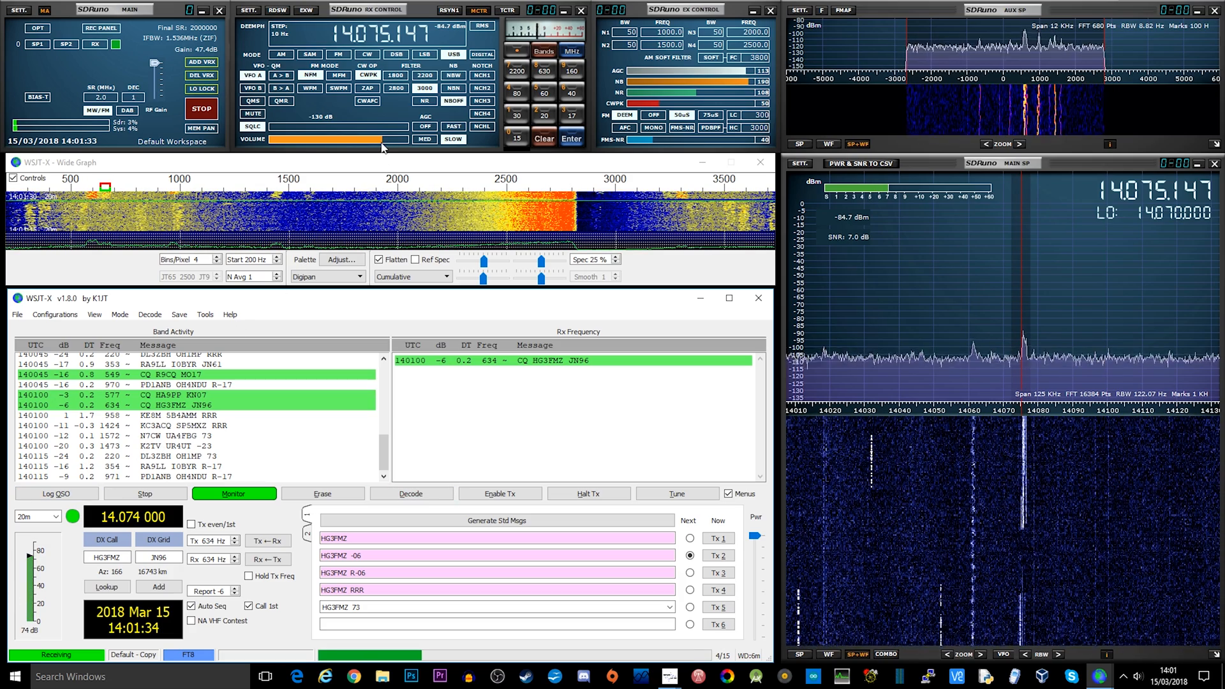
{"action": "mouse_move", "coordinate": [373, 146]}
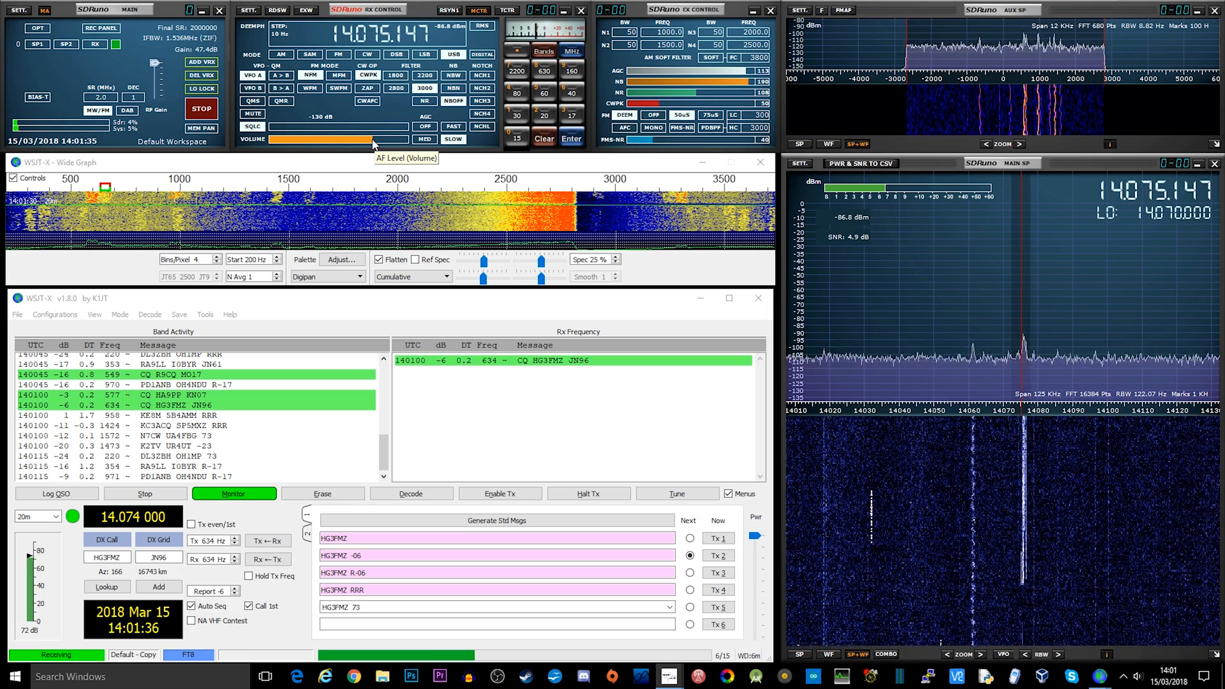